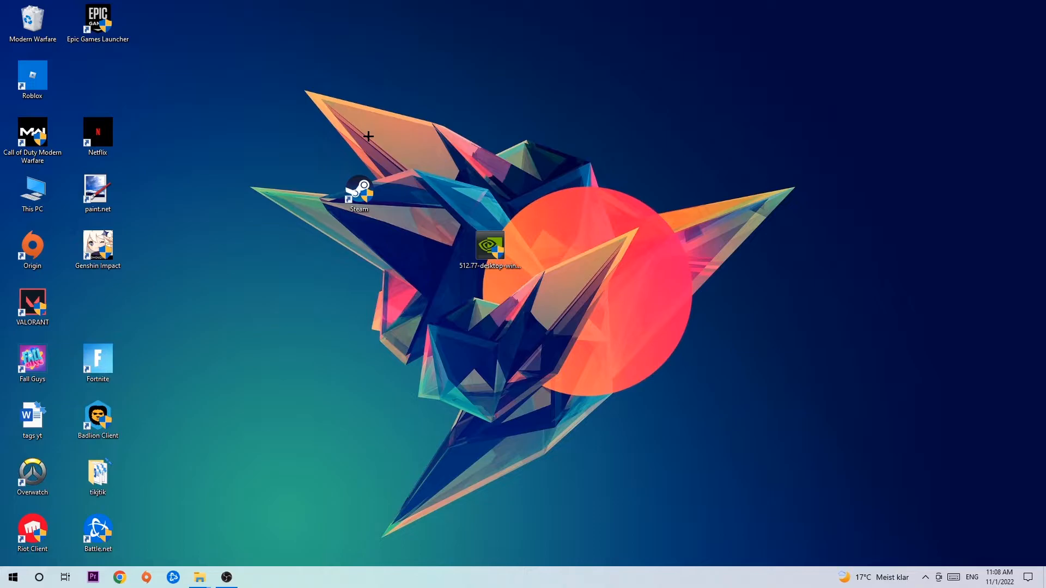
mouse_move(365, 136)
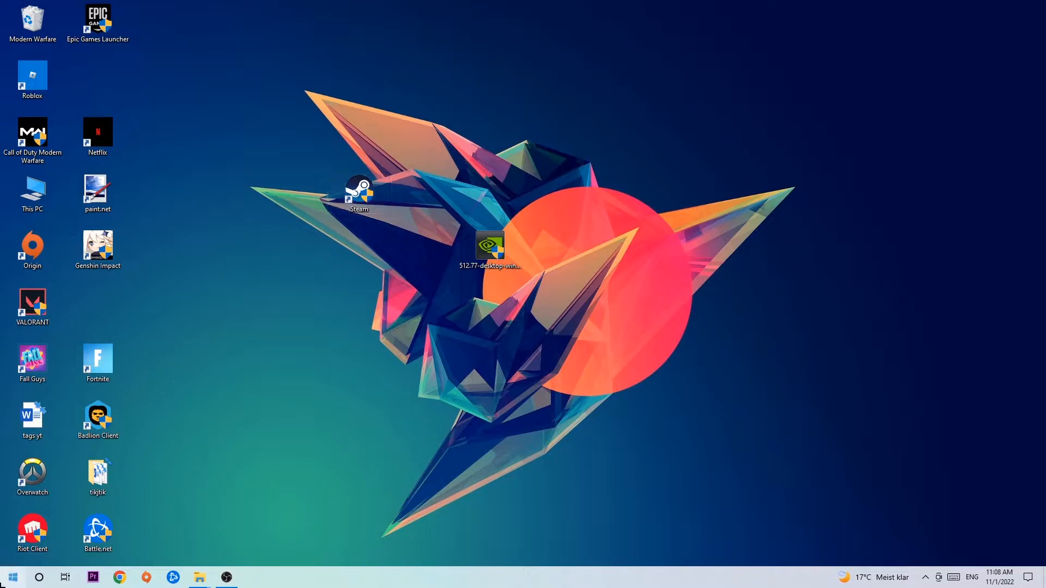
Step: Search the Start menu for 'windows defender firewall' to open its Control Panel page
left_click(10, 577)
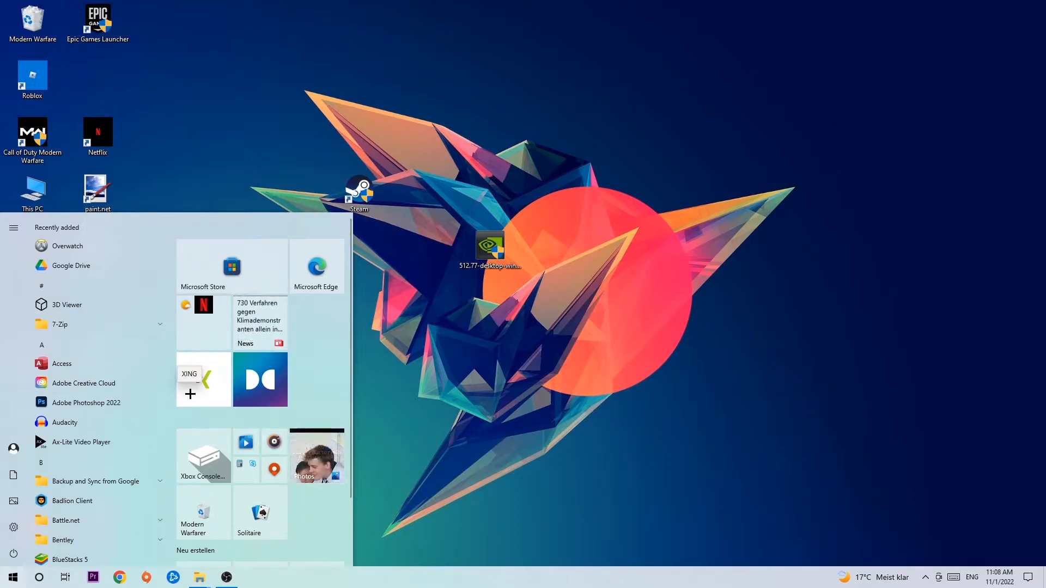
type("wind")
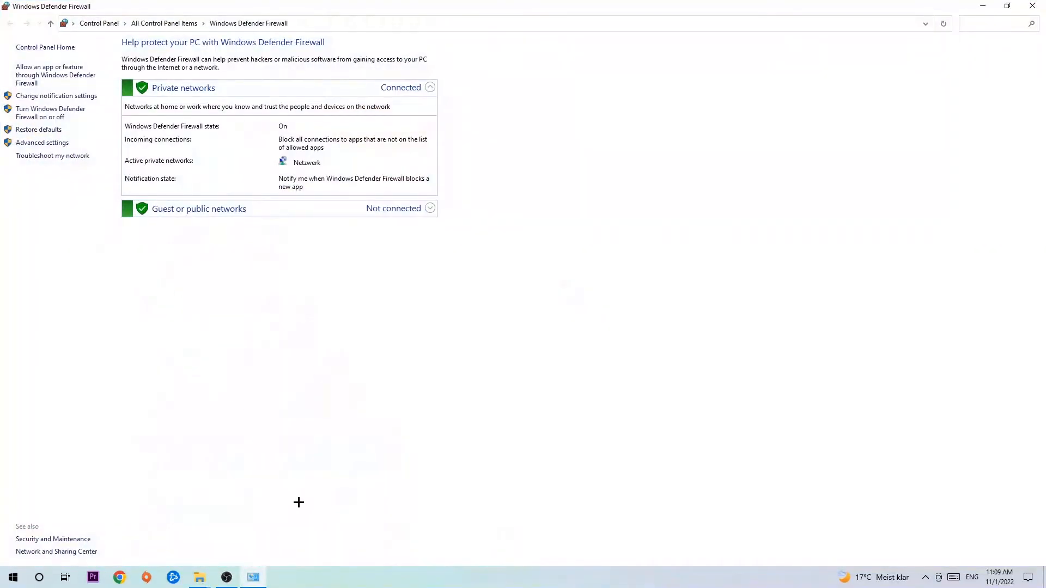
mouse_move(56, 74)
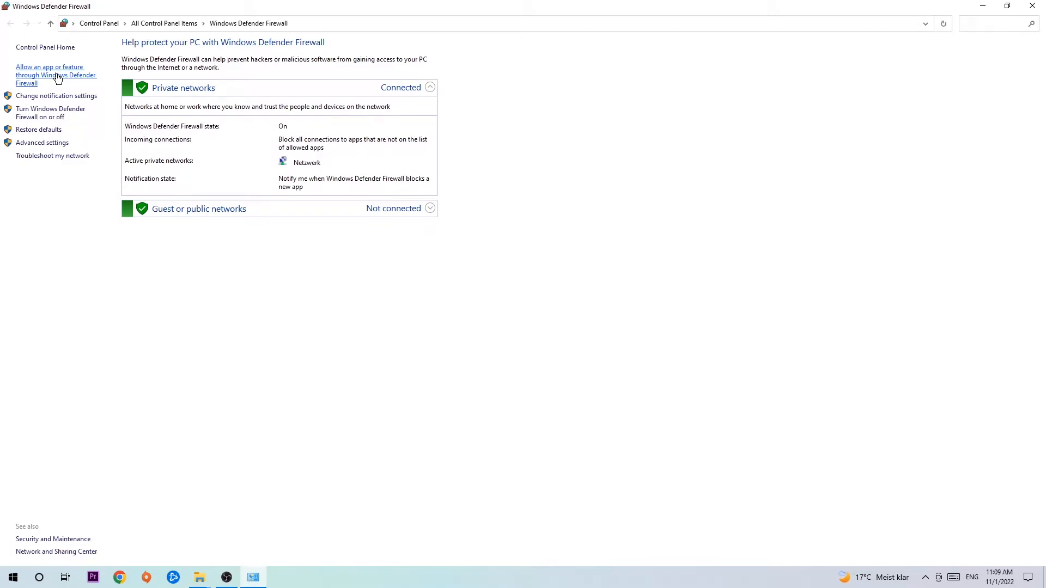
Step: Open 'Allow an app or feature through Windows Defender Firewall' from the left pane
left_click(56, 75)
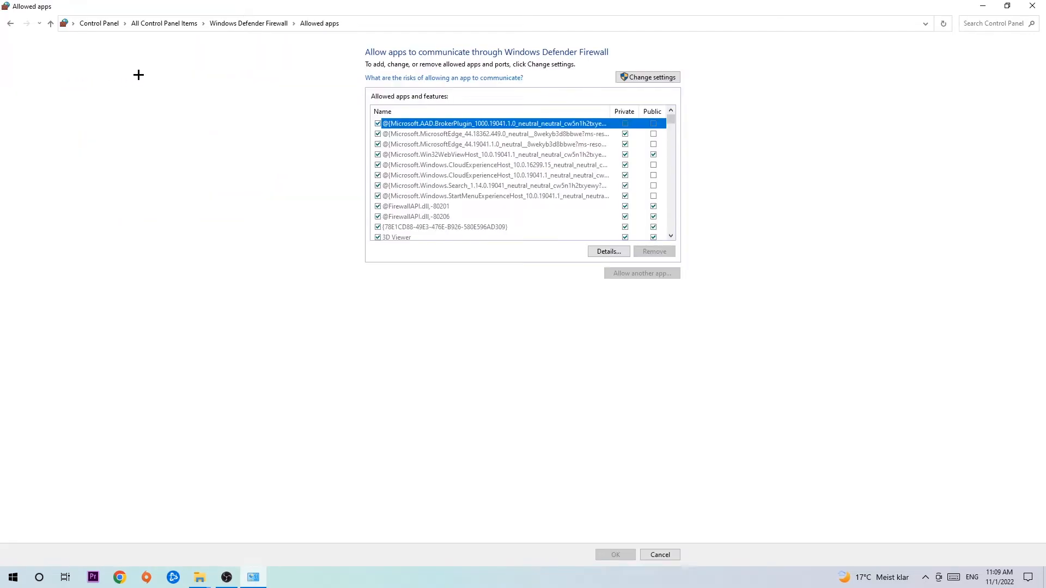
Step: Unlock editing with Change settings, then start Allow another app and browse for the program
left_click(646, 76)
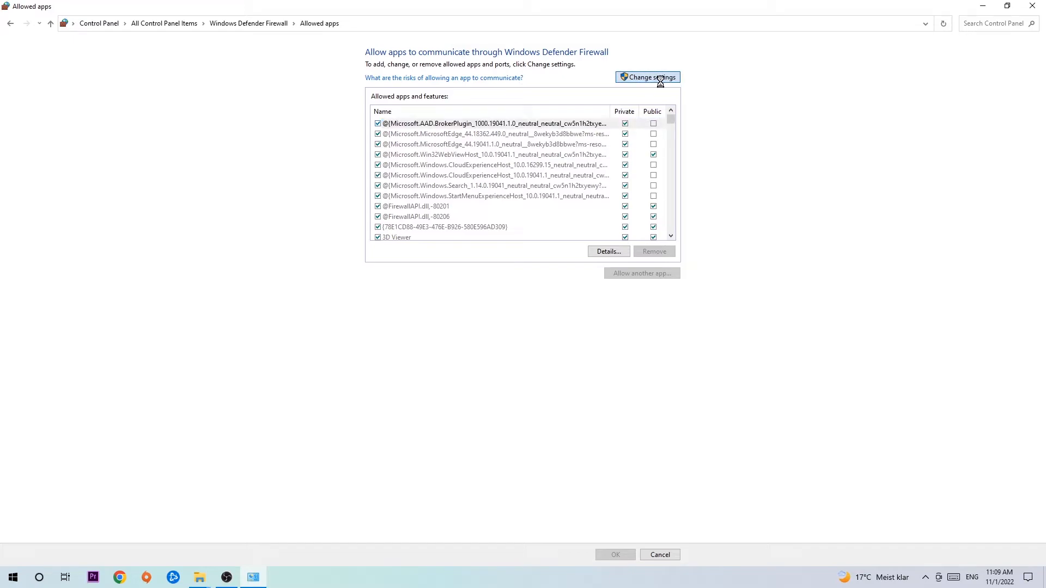
left_click(647, 77)
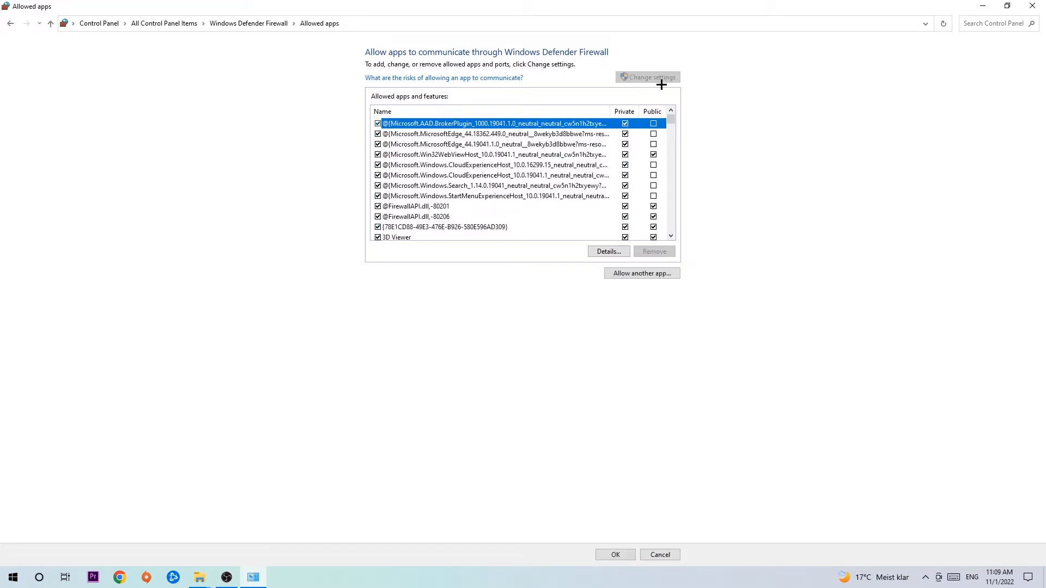
mouse_move(641, 273)
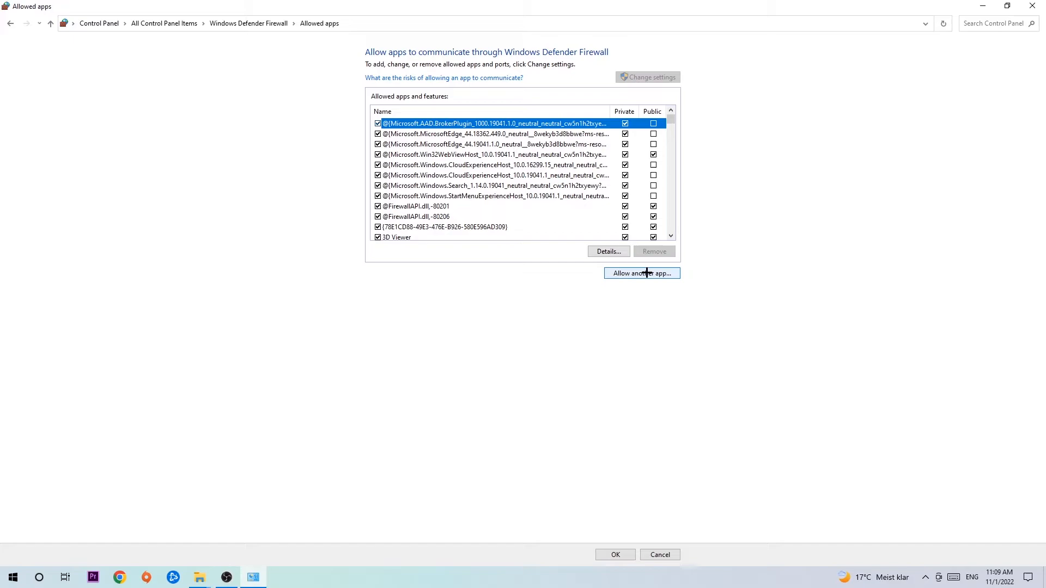
mouse_move(644, 252)
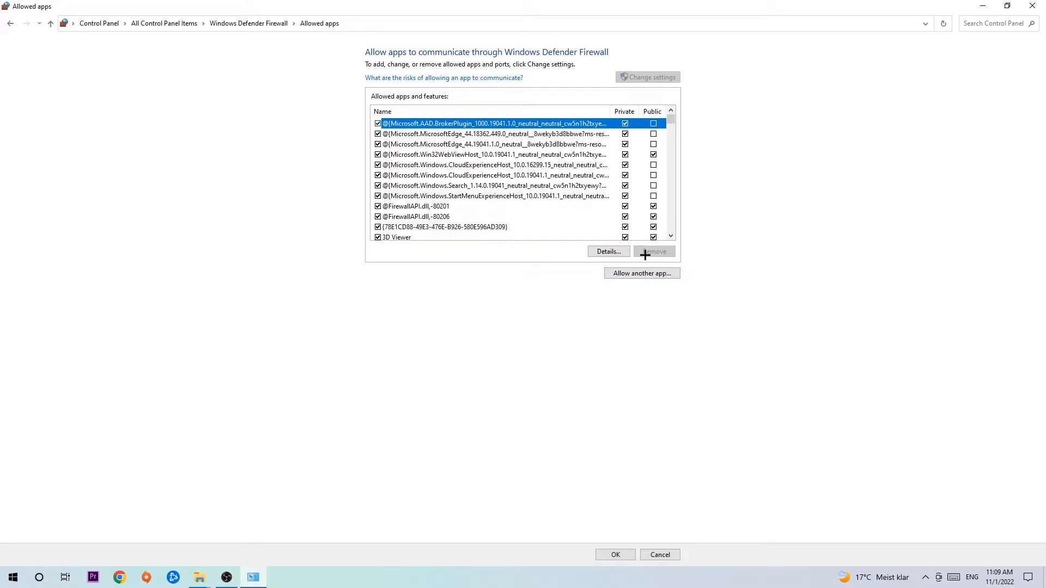
left_click(641, 273)
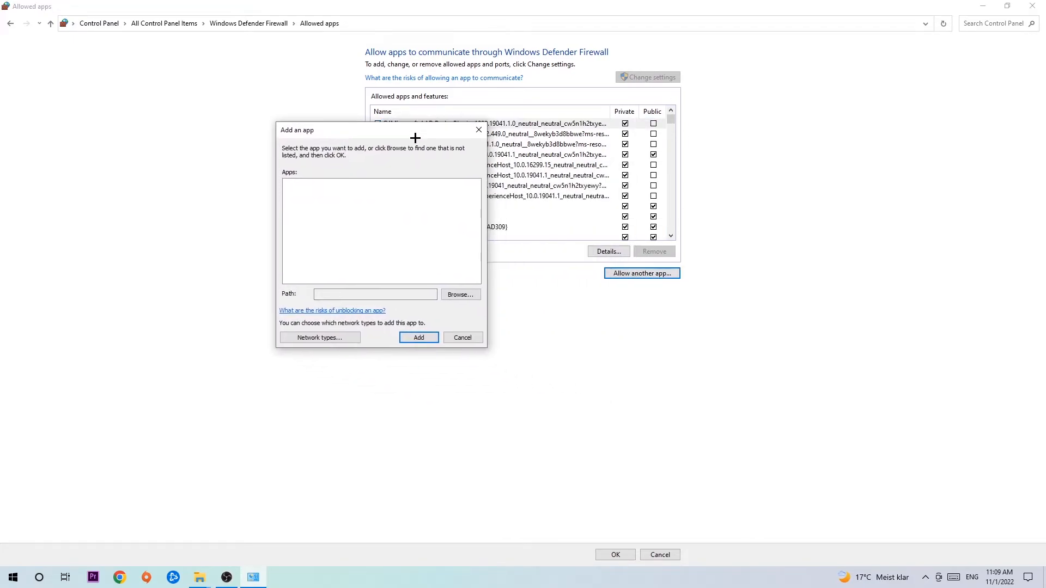
mouse_move(458, 253)
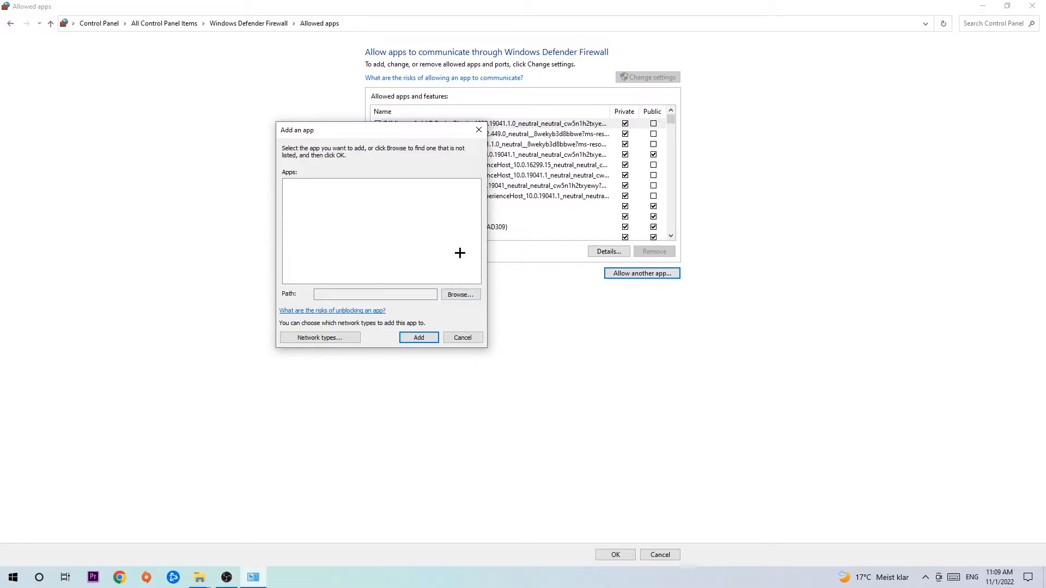
left_click(460, 294)
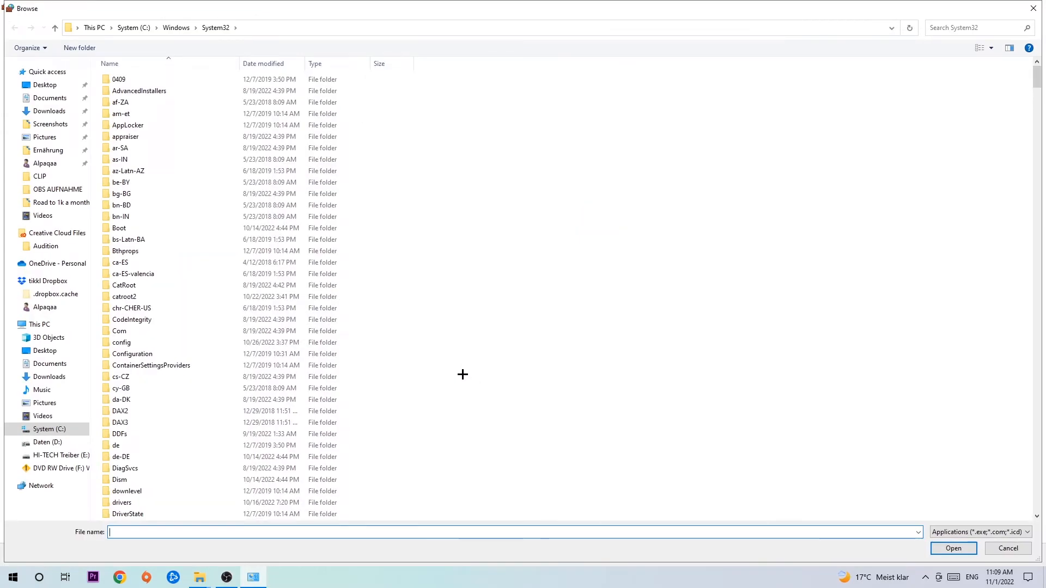
mouse_move(449, 367)
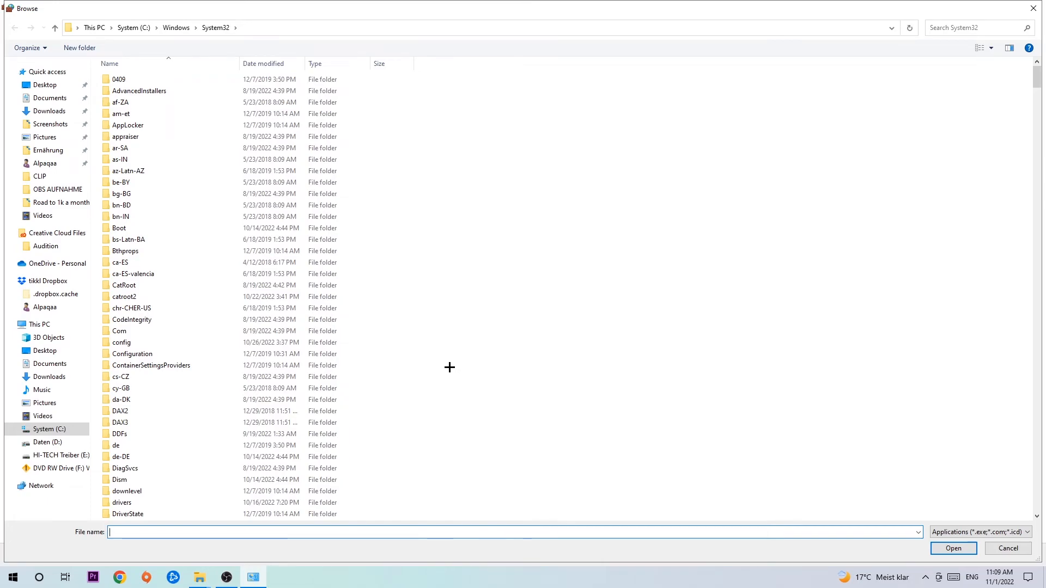
mouse_move(449, 356)
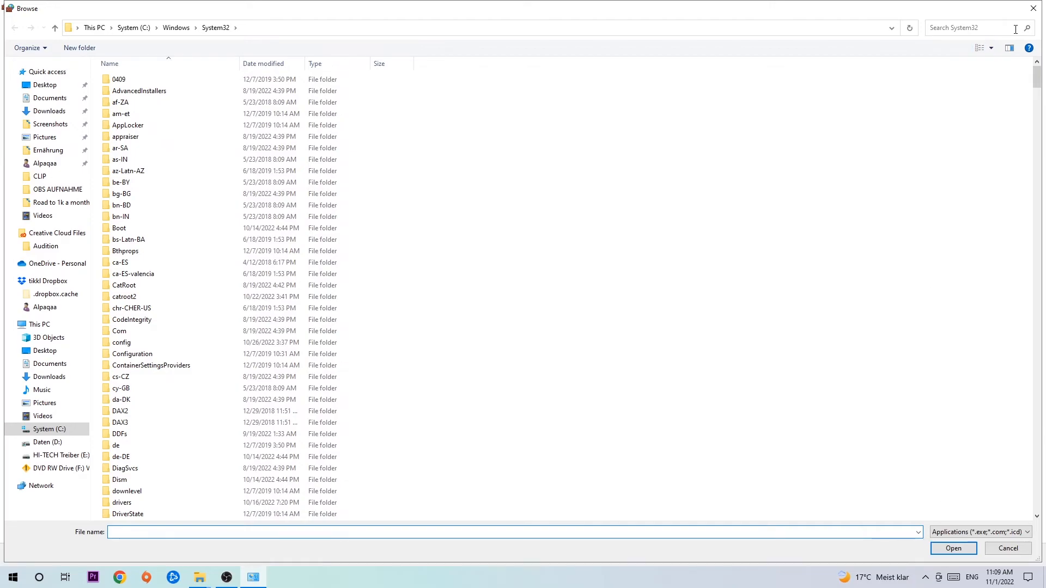
Step: Search inside the System32 folder for the program's .exe file
left_click(1008, 547)
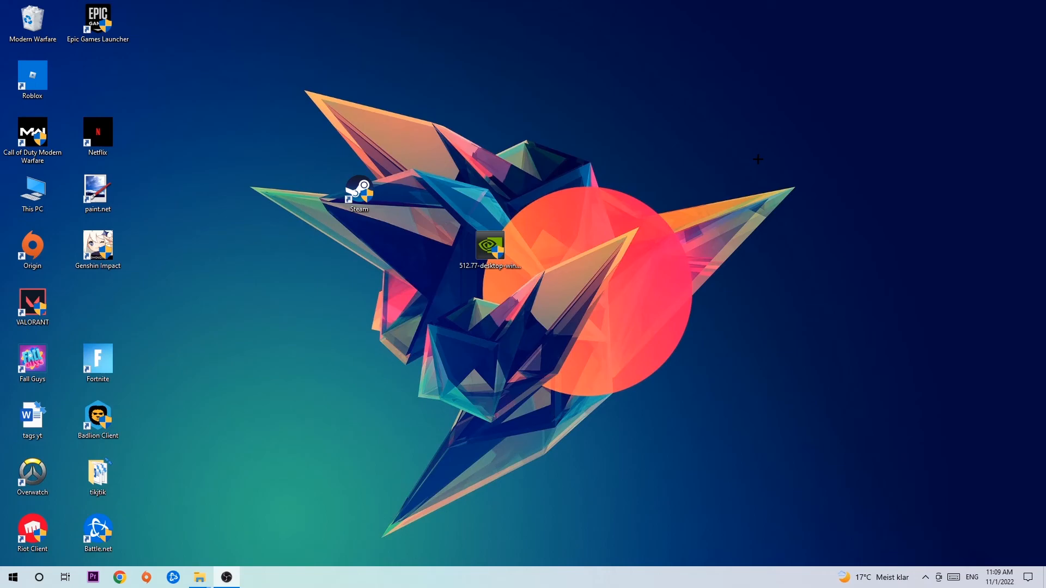
mouse_move(748, 158)
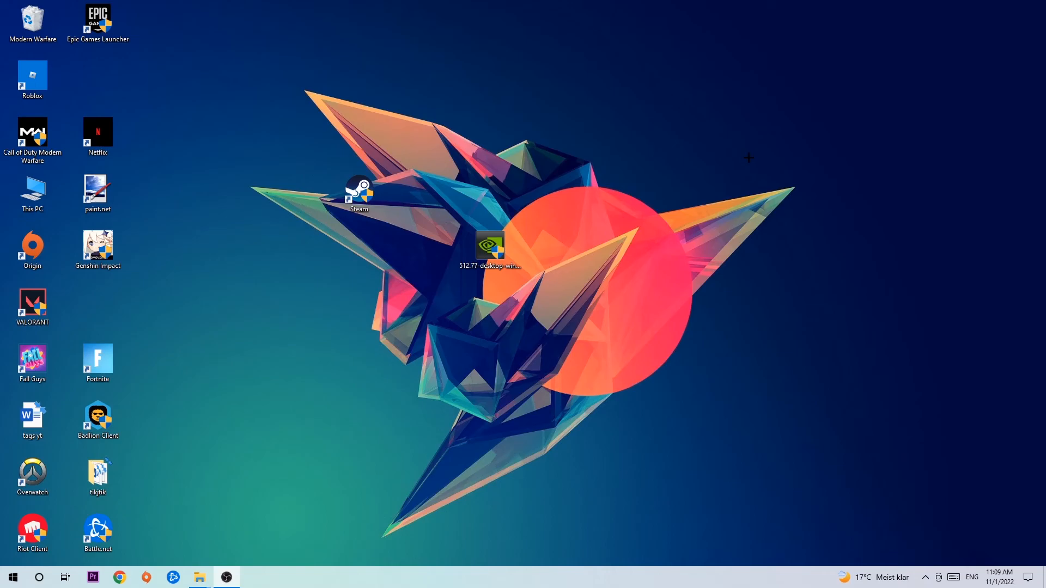